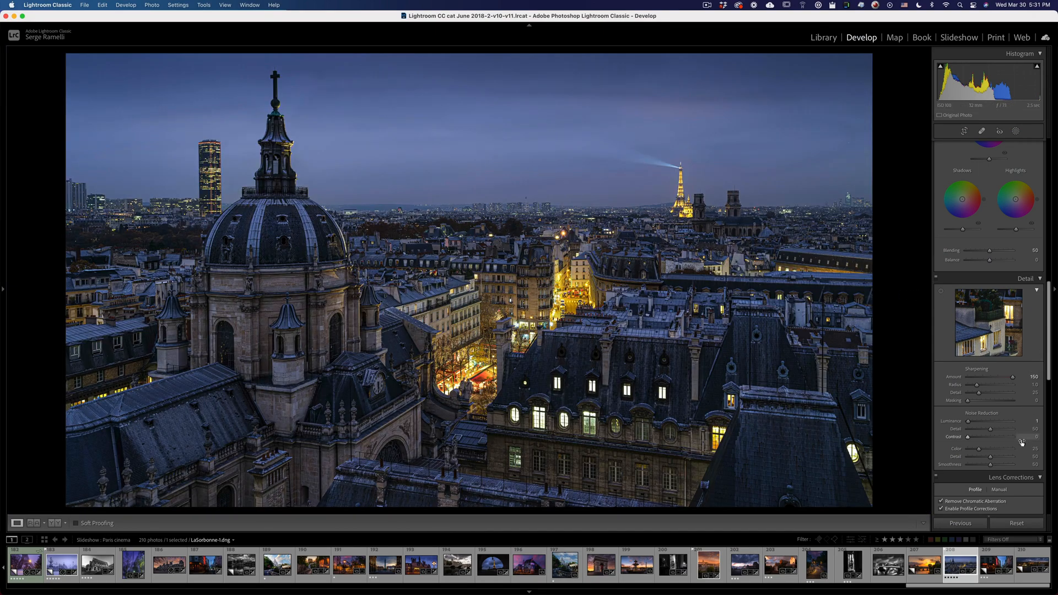
# Raise Sharpening Masking to about 75 in the Detail panel so the smooth sky stays unsharpened
pyautogui.scroll(3)
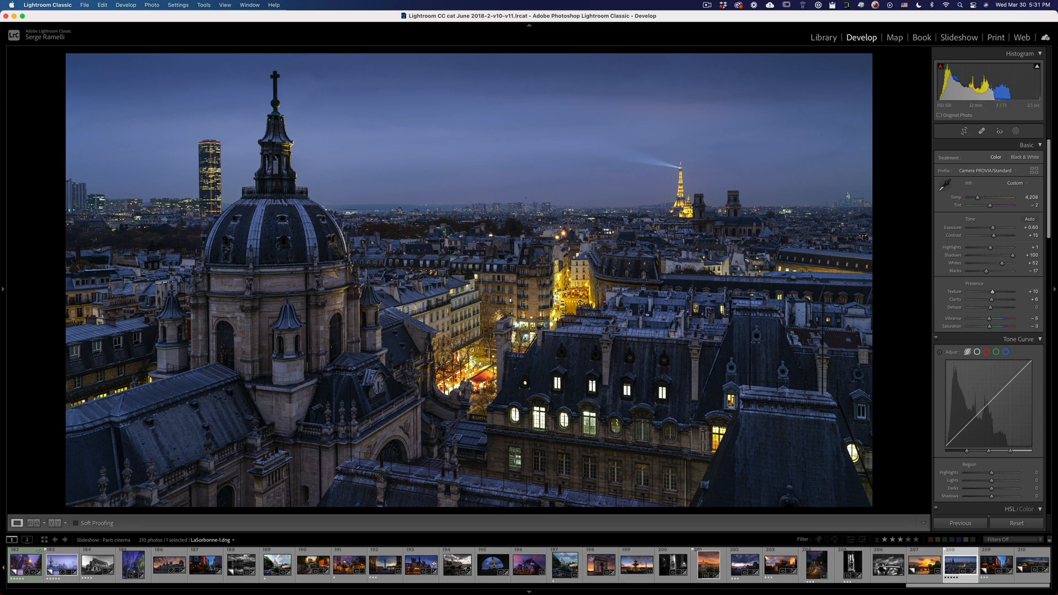
pyautogui.scroll(-3)
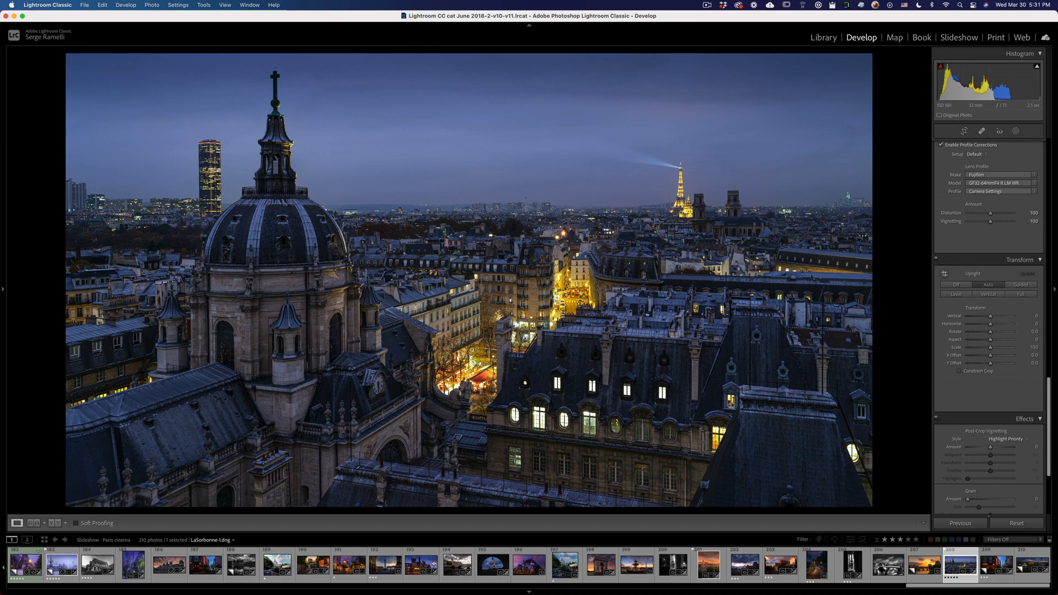
pyautogui.click(942, 144)
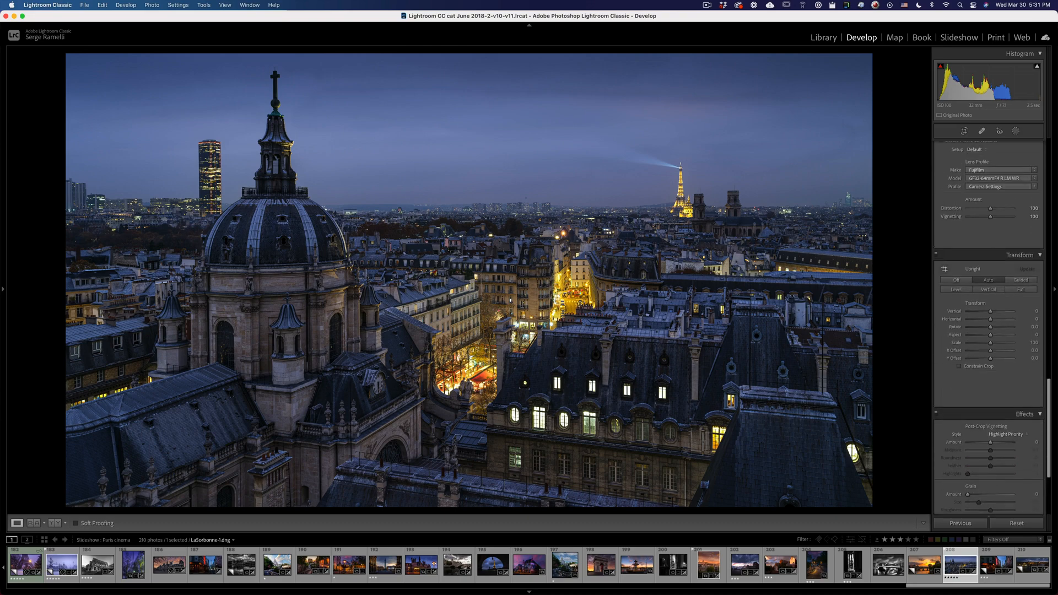
pyautogui.scroll(-3)
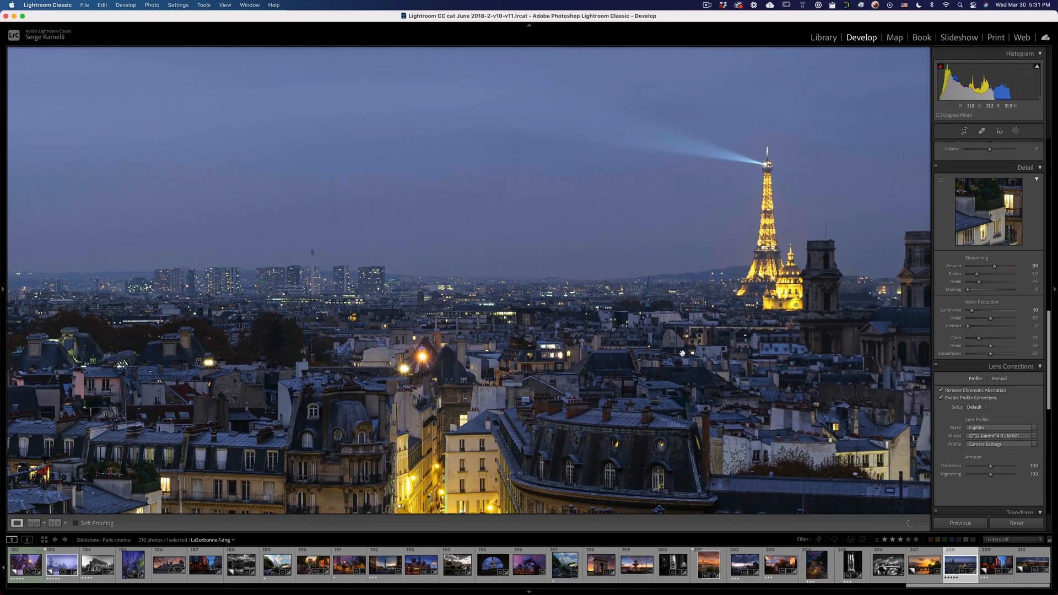
pyautogui.moveTo(862, 165)
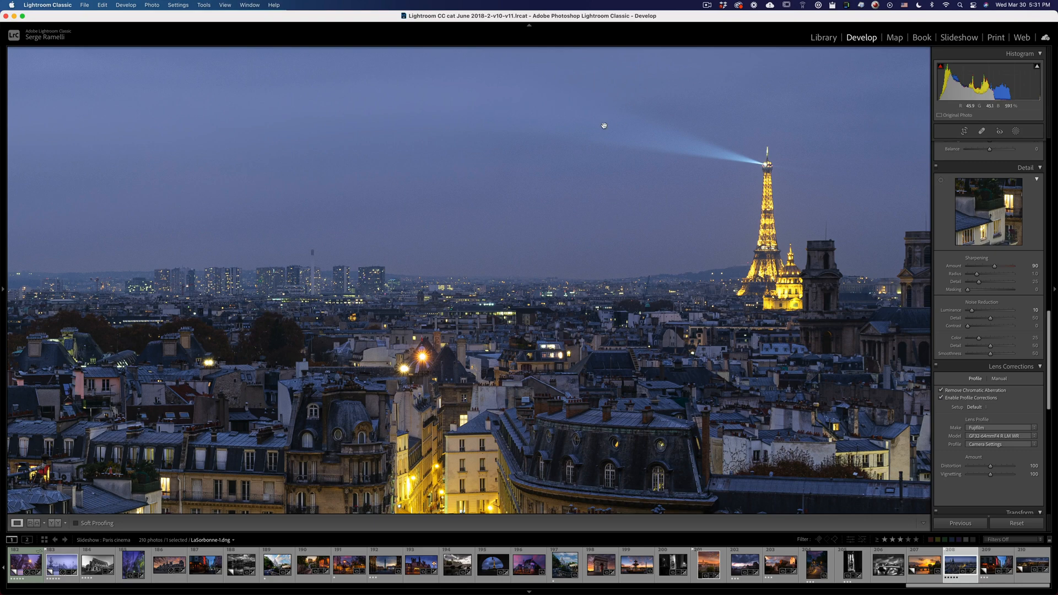
pyautogui.moveTo(822, 218)
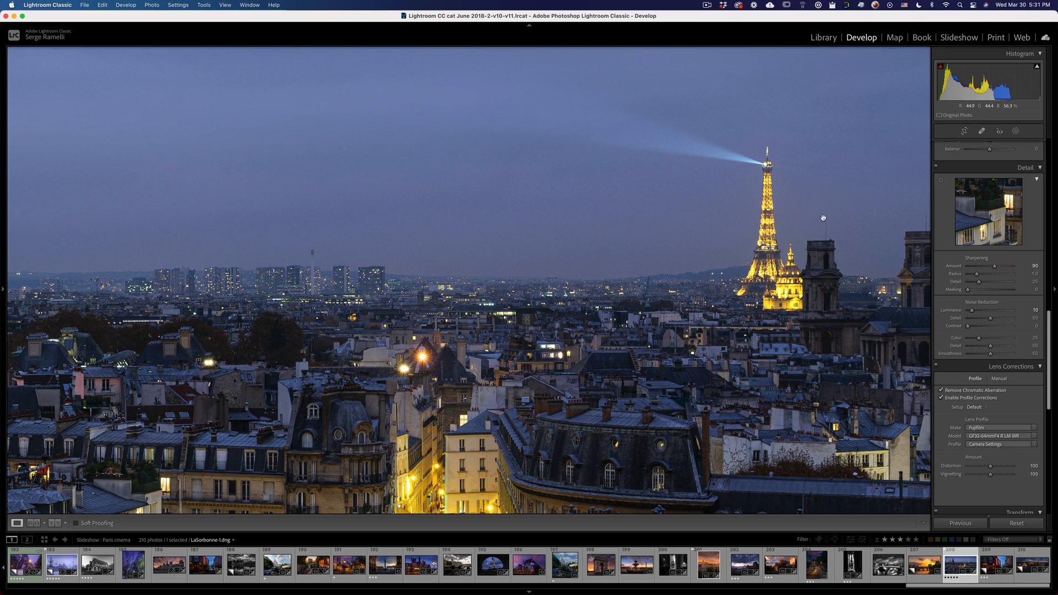
pyautogui.moveTo(967, 295)
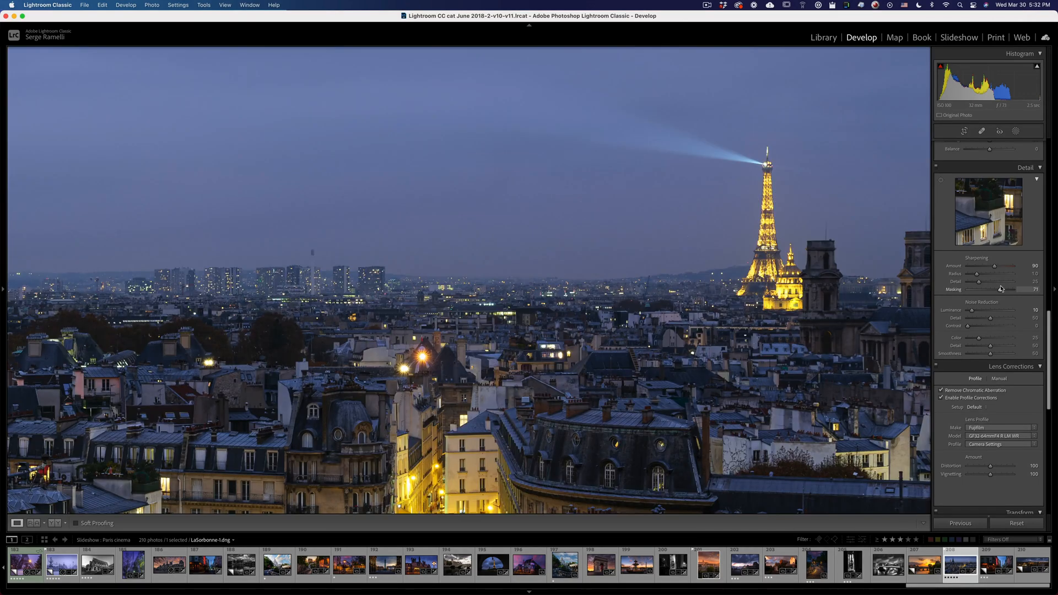
pyautogui.moveTo(720, 236)
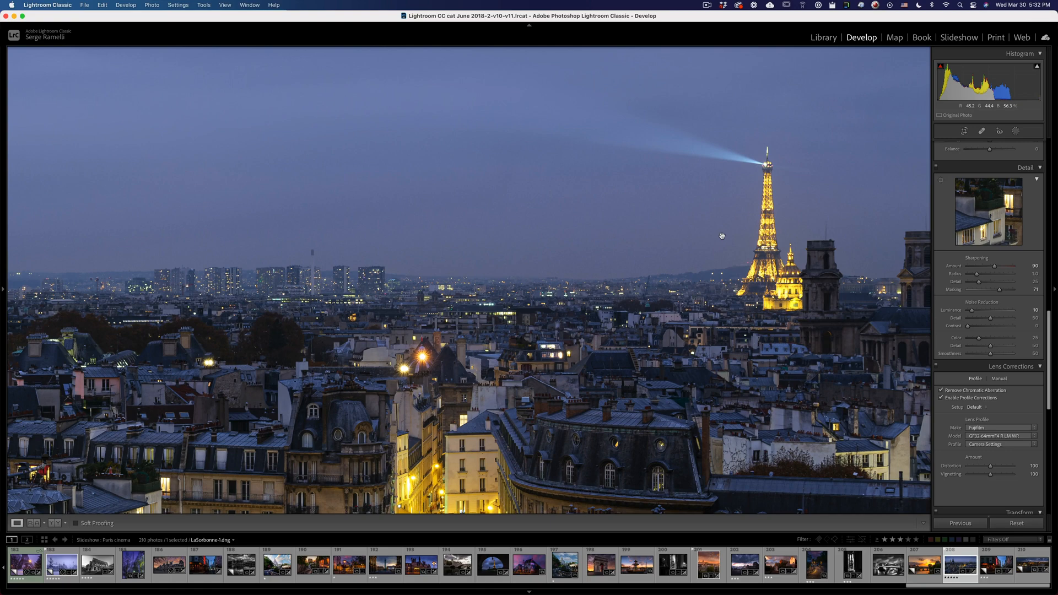
pyautogui.moveTo(542, 368)
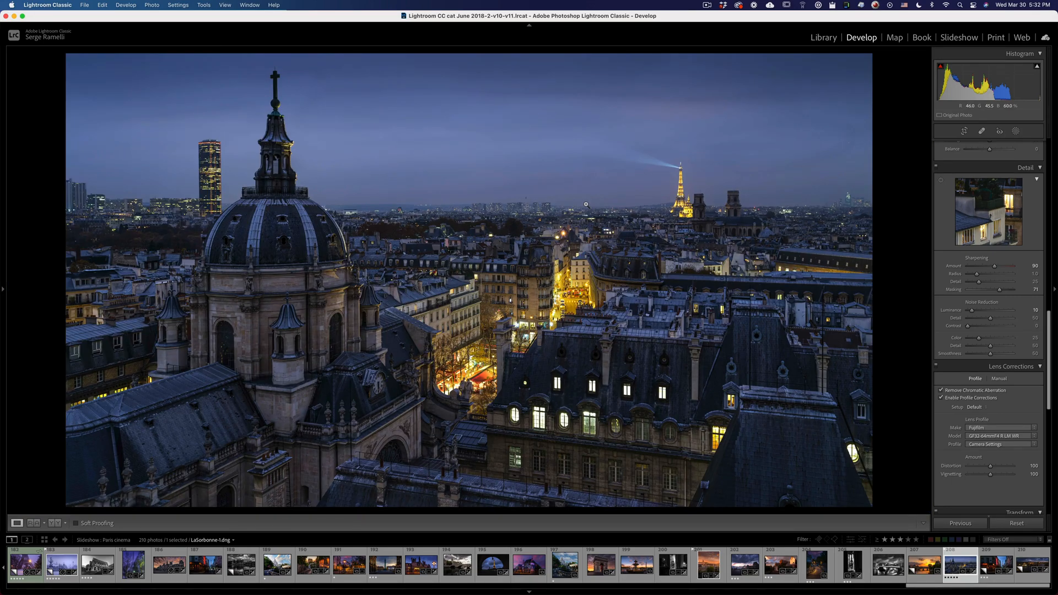
# Zoom out to fit the Sorbonne photo before starting a local masking adjustment
pyautogui.scroll(-3)
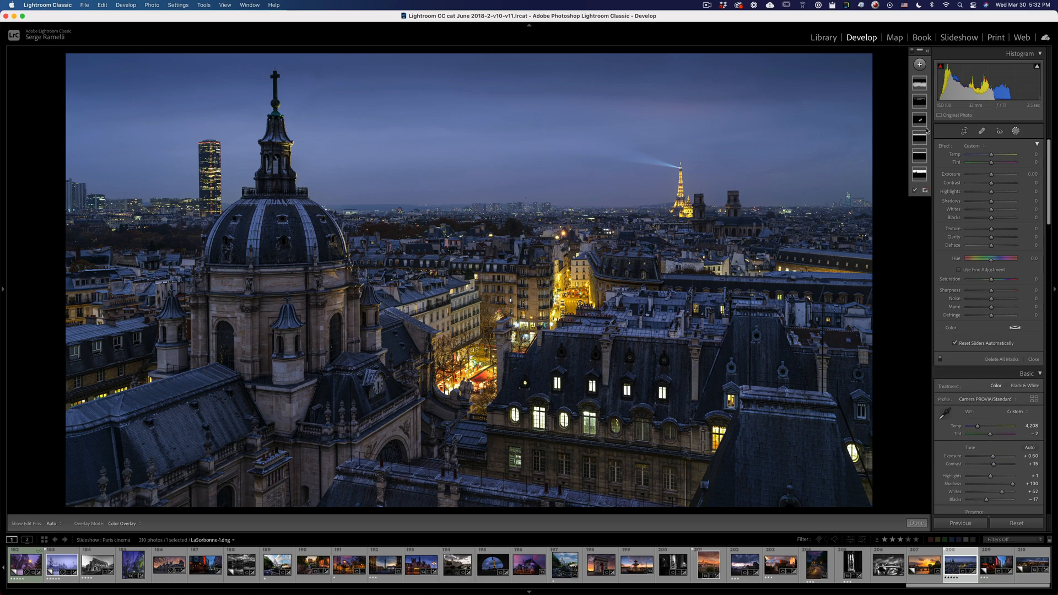
# Brush extra texture and sharpness onto the foreground buildings, then close masking
pyautogui.click(918, 64)
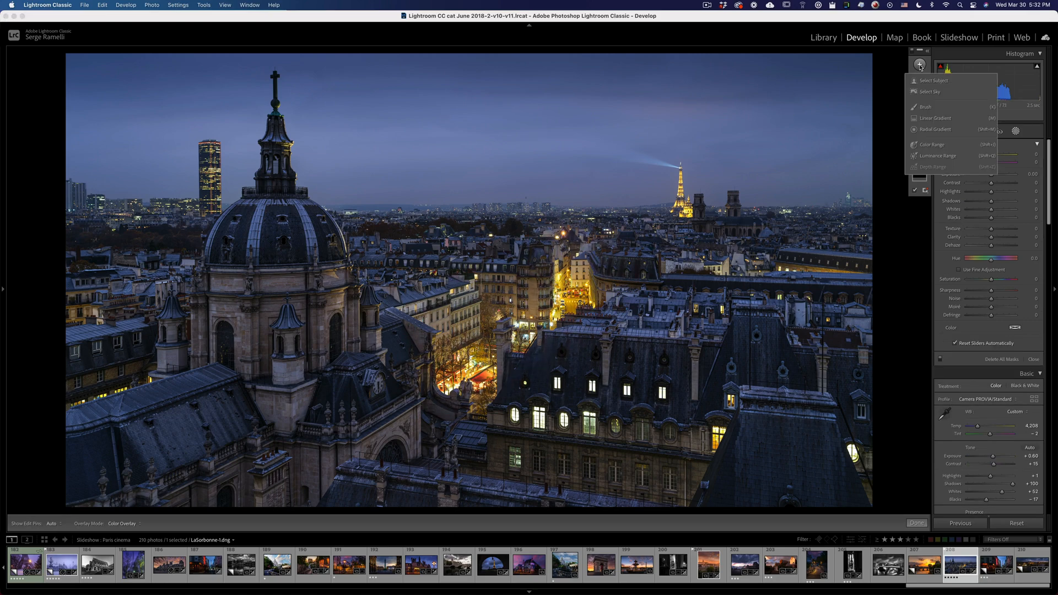
pyautogui.moveTo(945, 156)
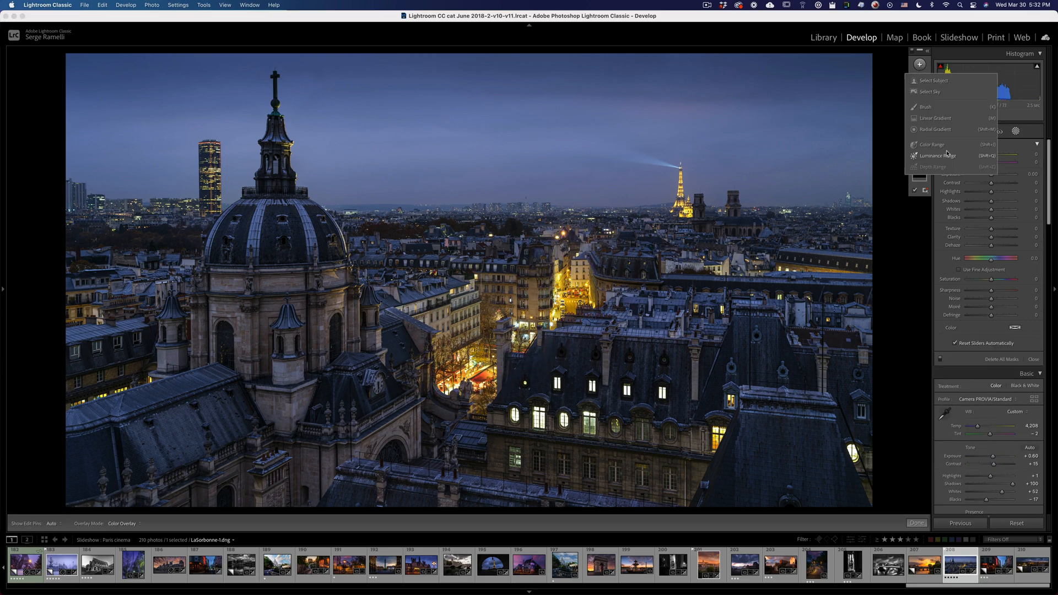
pyautogui.click(925, 107)
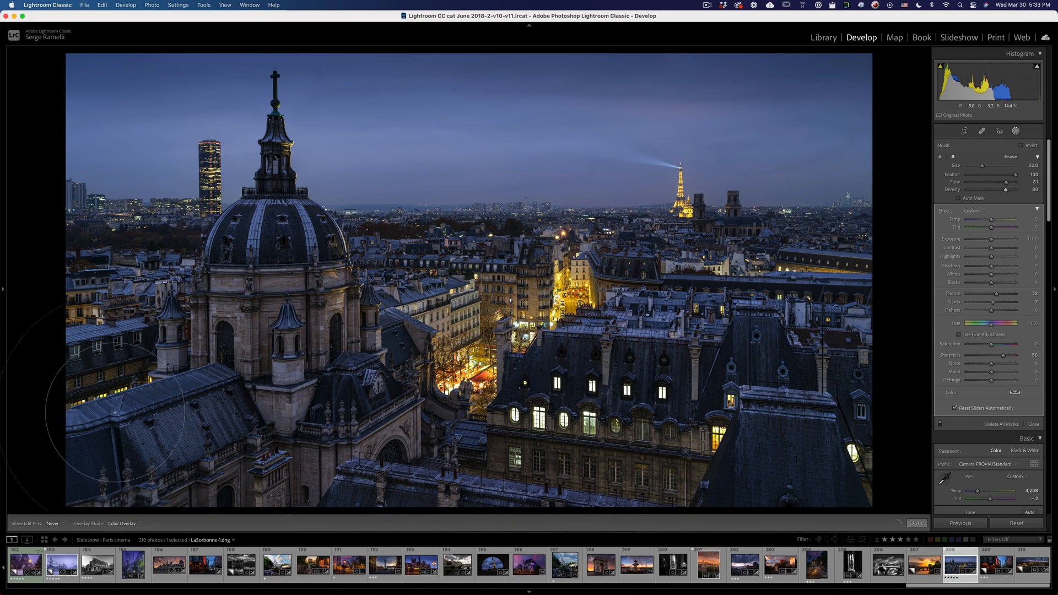
pyautogui.click(916, 522)
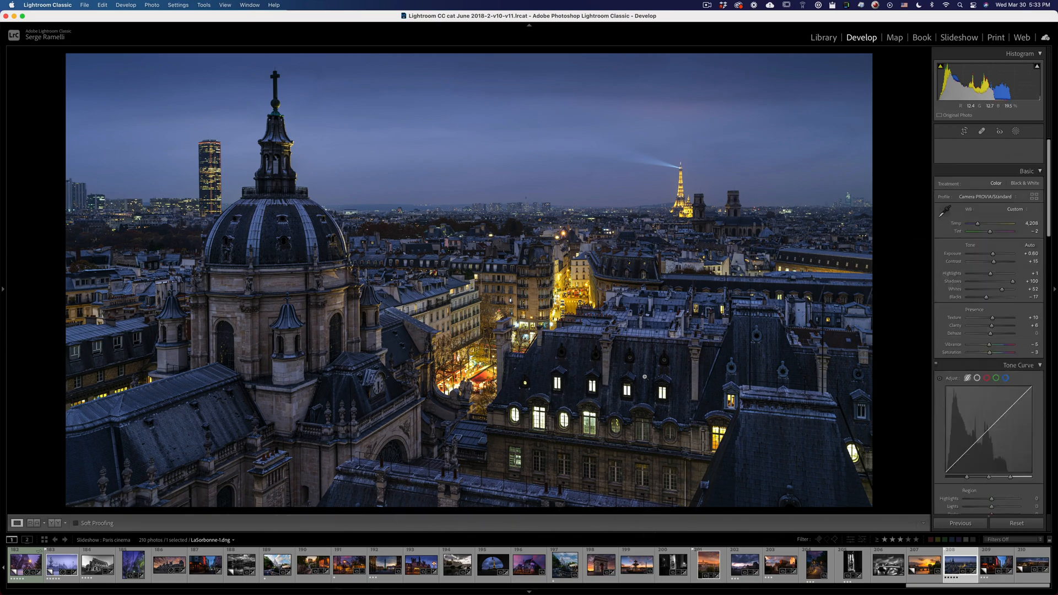